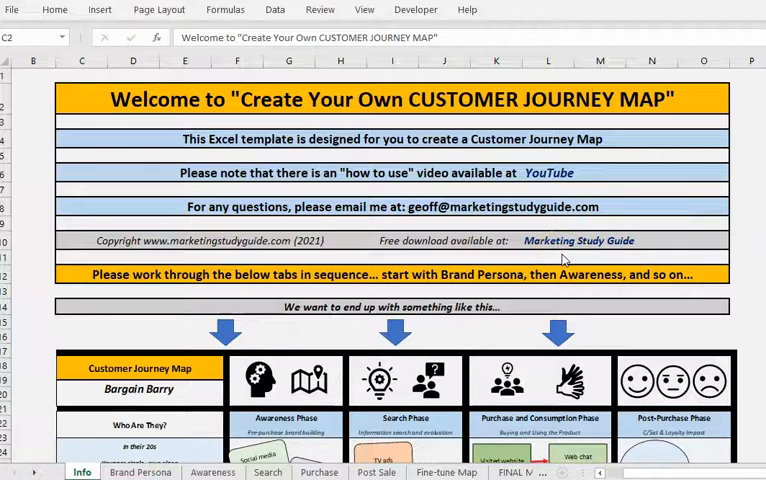
Review the Info sheet's instructions and example map by scrolling through it.
{"action": "left_click", "coordinate": [80, 472]}
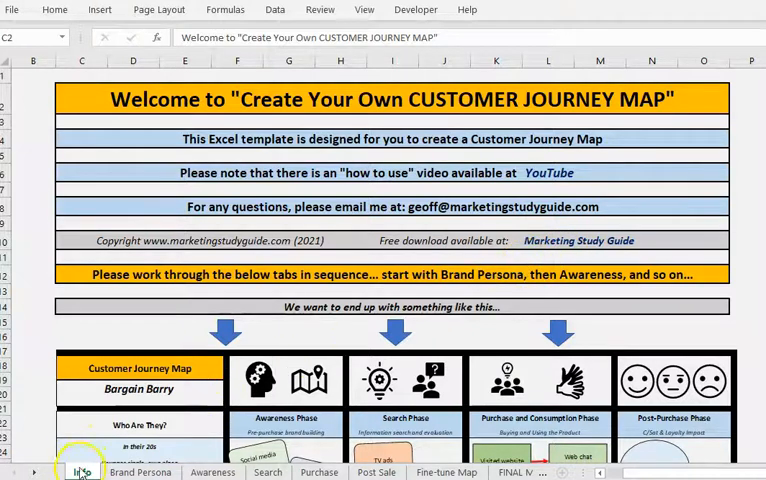
{"action": "mouse_move", "coordinate": [310, 336]}
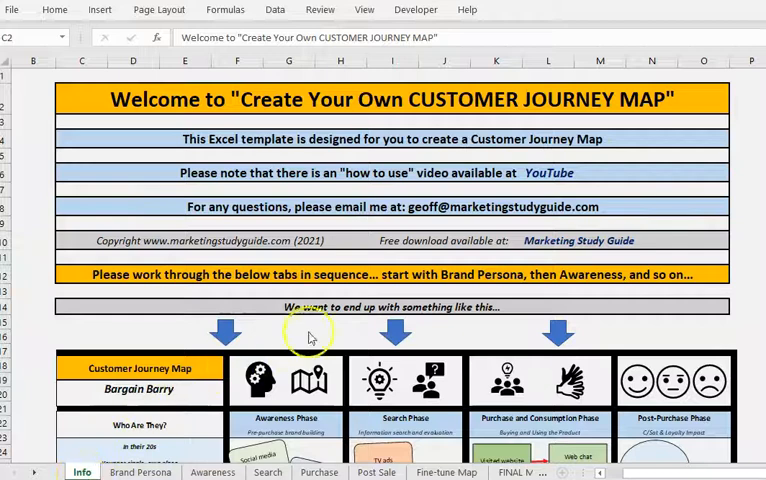
{"action": "scroll", "scroll_direction": "down", "scroll_amount": 3}
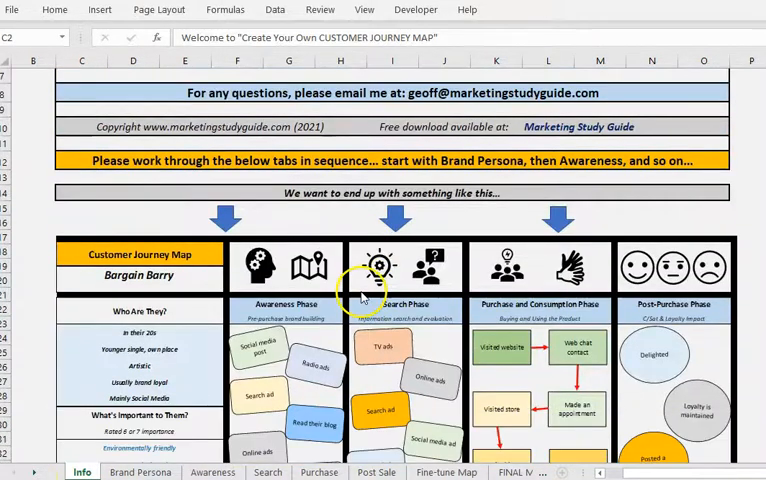
{"action": "scroll", "scroll_direction": "down", "scroll_amount": 3}
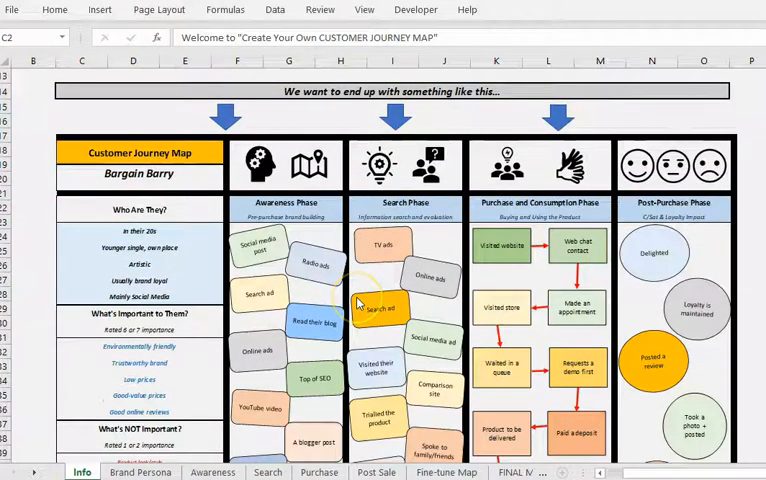
{"action": "scroll", "scroll_direction": "down", "scroll_amount": 3}
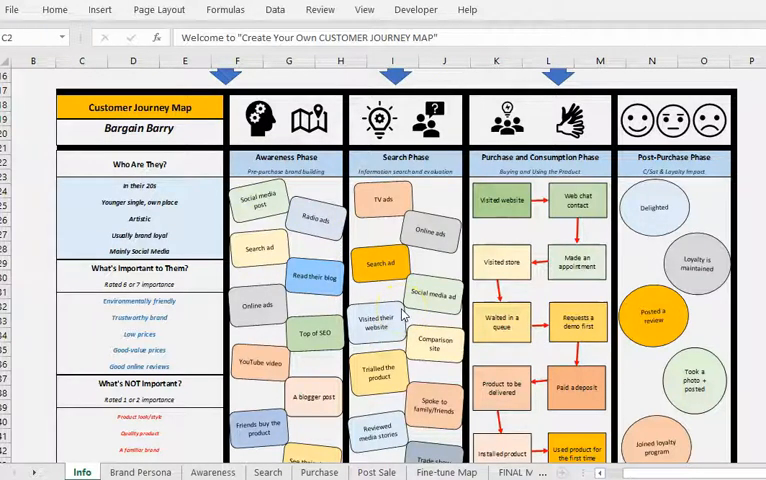
{"action": "mouse_move", "coordinate": [140, 138]}
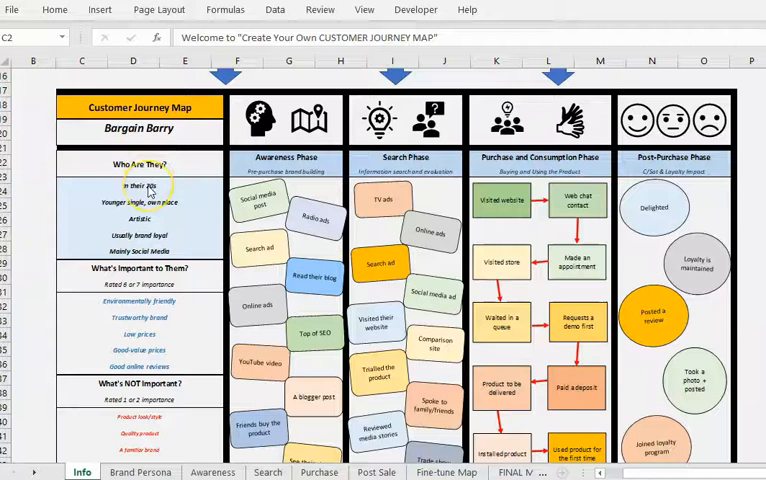
{"action": "mouse_move", "coordinate": [168, 180]}
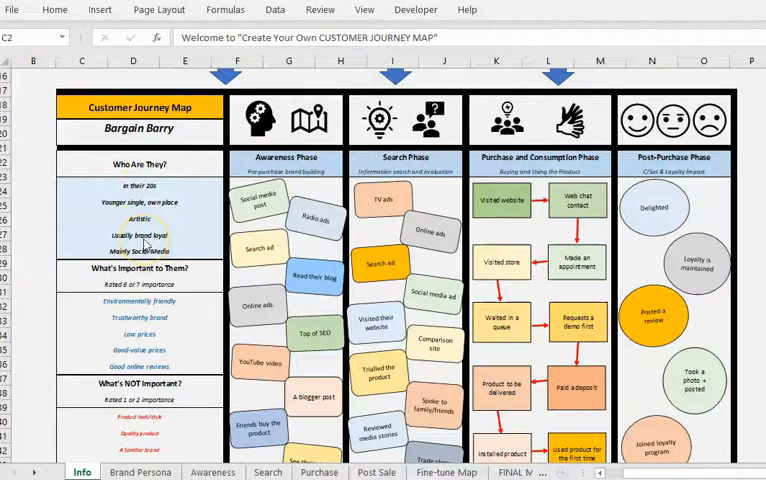
{"action": "mouse_move", "coordinate": [190, 236]}
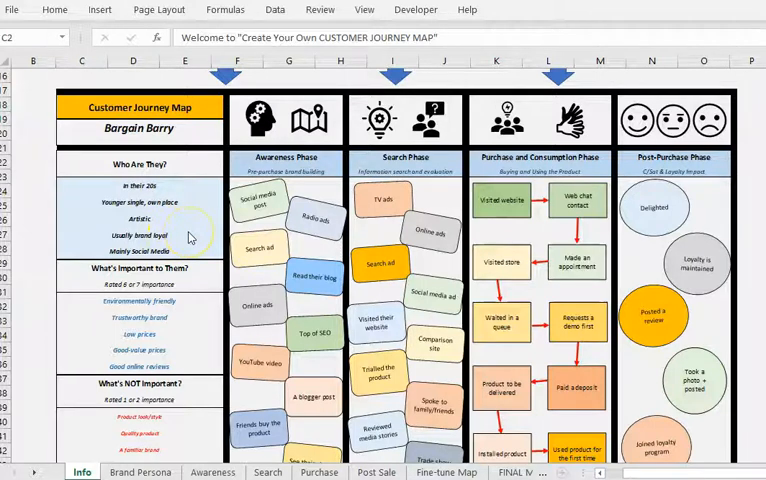
{"action": "mouse_move", "coordinate": [168, 308]}
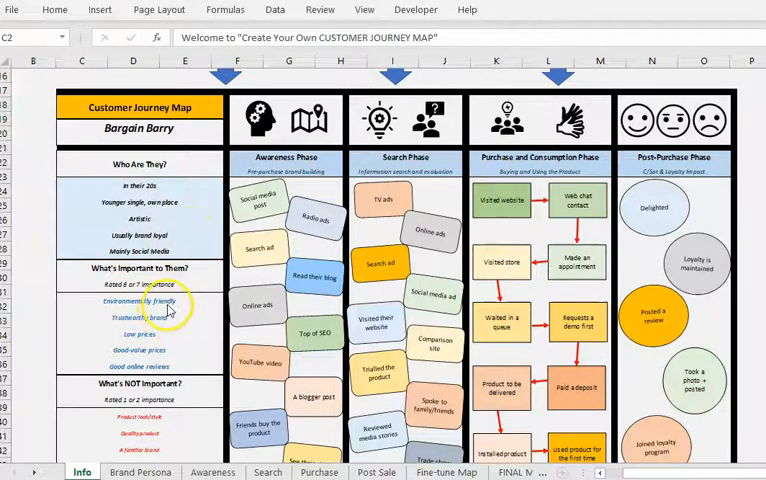
{"action": "scroll", "scroll_direction": "down", "scroll_amount": 3}
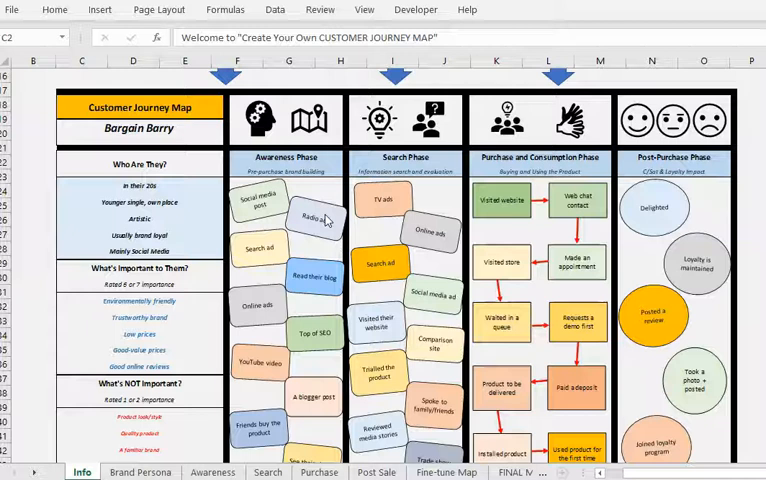
{"action": "mouse_move", "coordinate": [316, 190]}
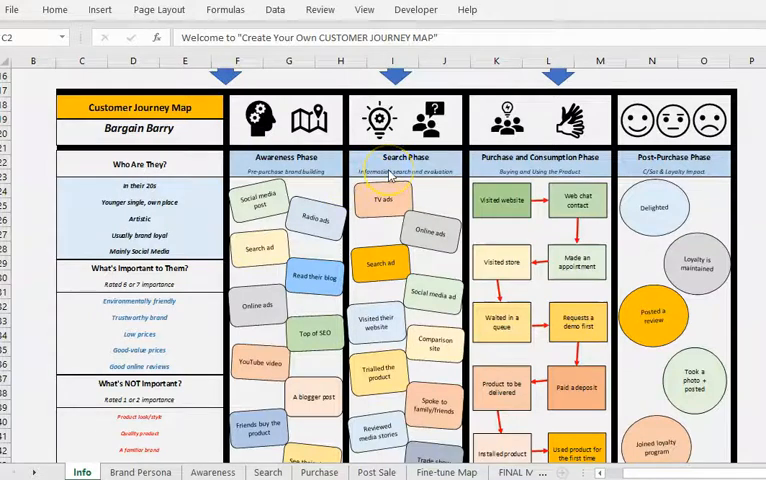
{"action": "mouse_move", "coordinate": [438, 196]}
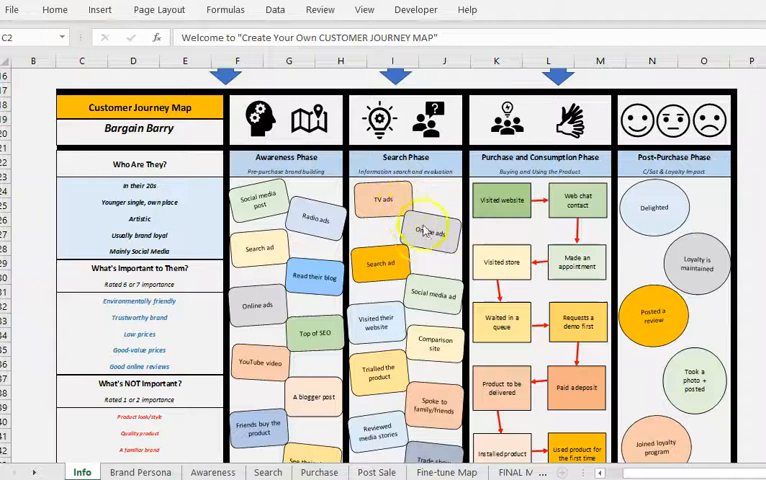
{"action": "mouse_move", "coordinate": [416, 252]}
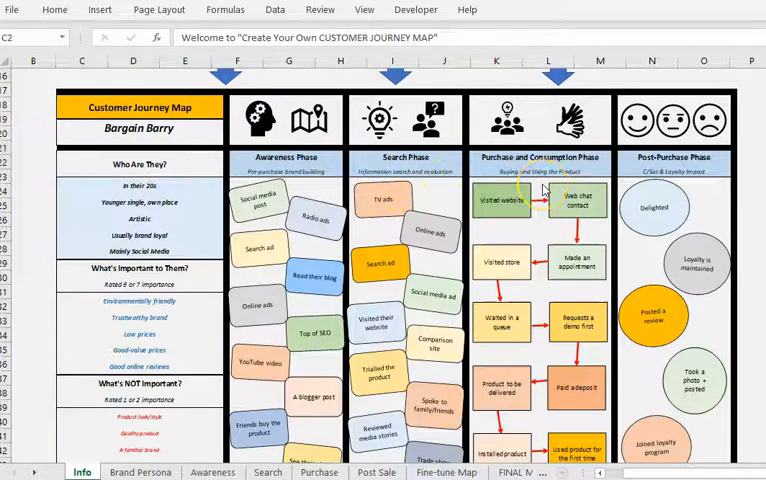
{"action": "mouse_move", "coordinate": [494, 224]}
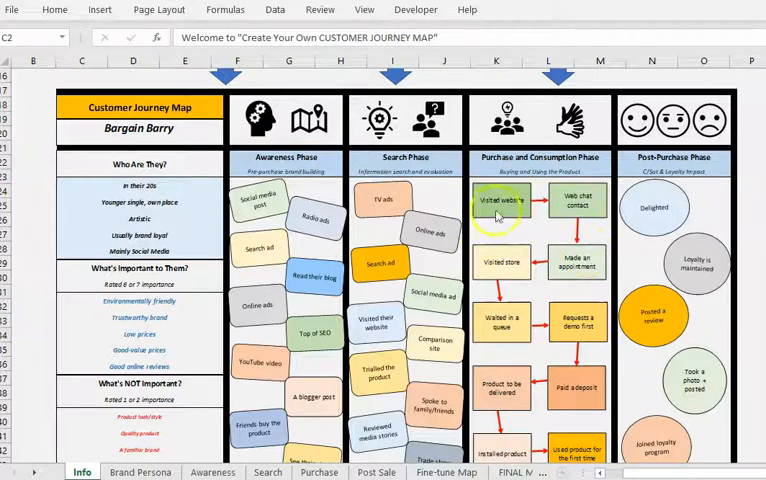
{"action": "scroll", "scroll_direction": "down", "scroll_amount": 3}
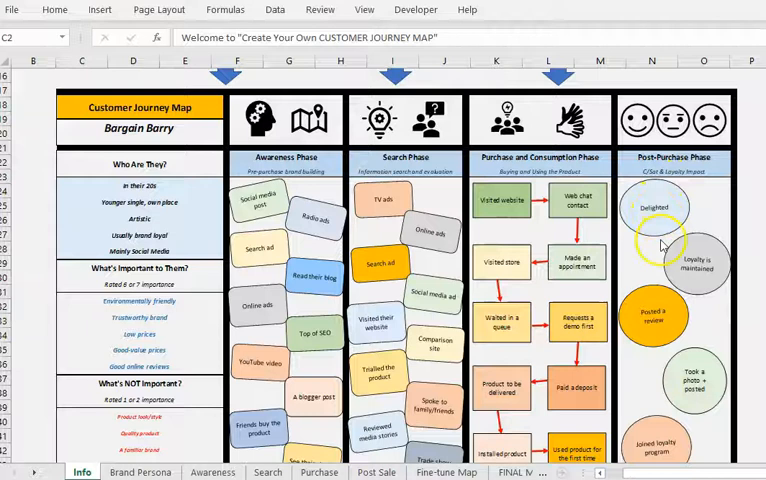
{"action": "scroll", "scroll_direction": "down", "scroll_amount": 3}
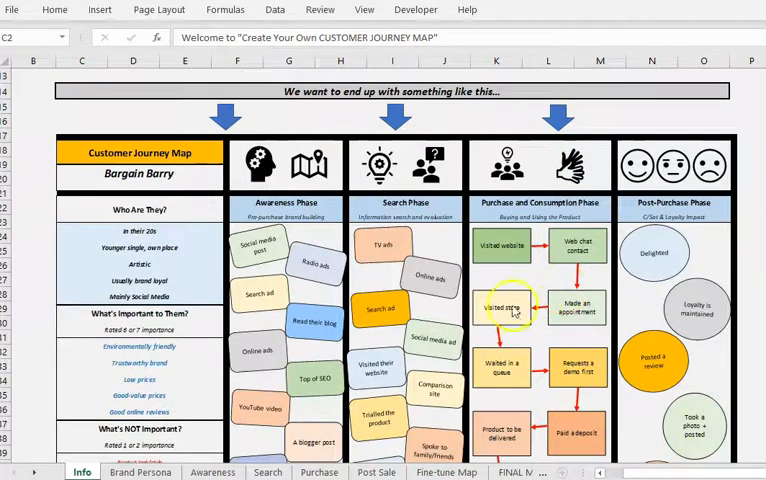
Switch to the Brand Persona sheet and name the Step 1 persona Barry.
{"action": "left_click", "coordinate": [136, 470]}
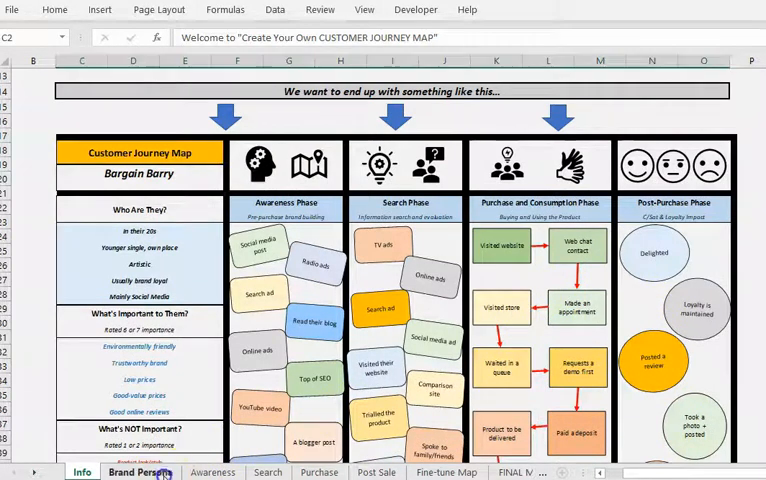
{"action": "left_click", "coordinate": [136, 472]}
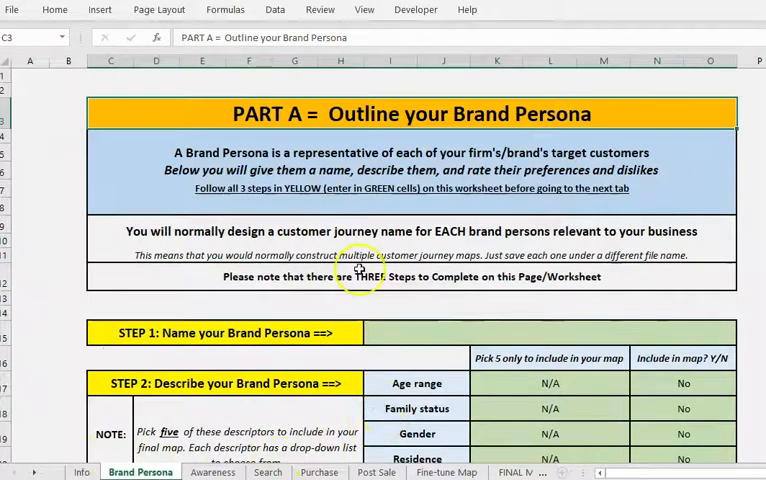
{"action": "left_click", "coordinate": [426, 336]}
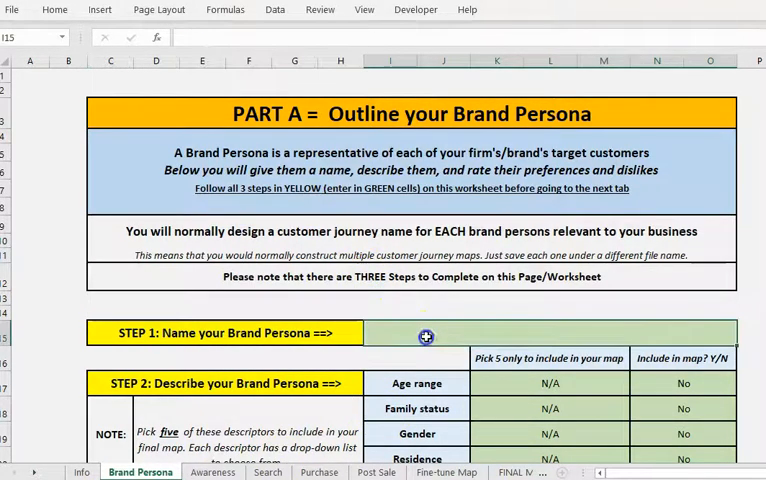
{"action": "type", "text": "Barry"}
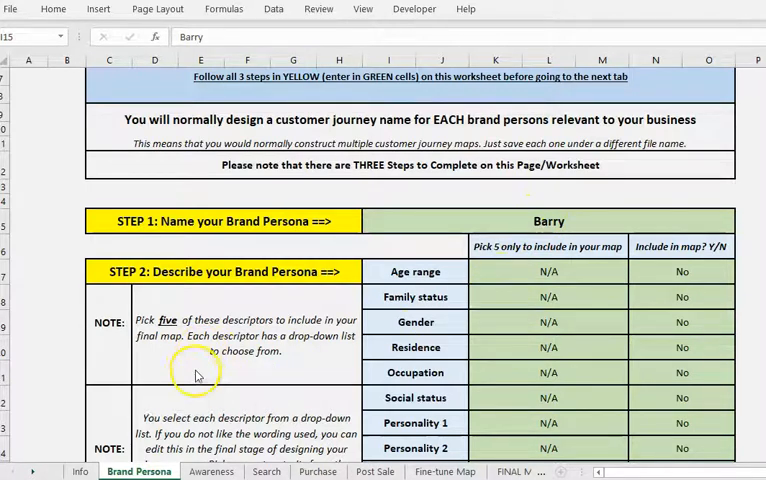
{"action": "scroll", "scroll_direction": "down", "scroll_amount": 3}
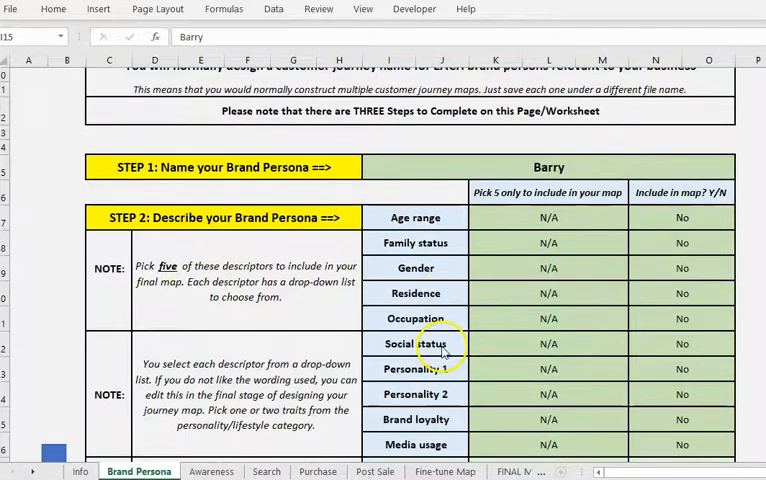
{"action": "scroll", "scroll_direction": "down", "scroll_amount": 3}
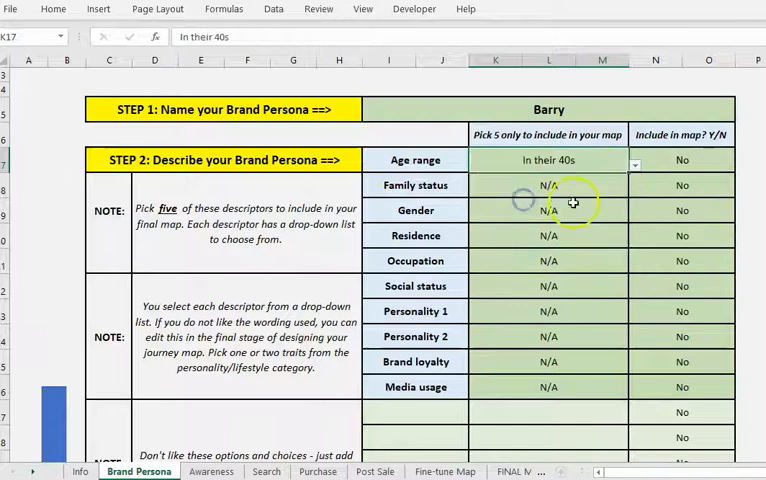
Set Barry's occupation to Education worker and Personality 1 to Ongoing.
{"action": "left_click", "coordinate": [548, 260]}
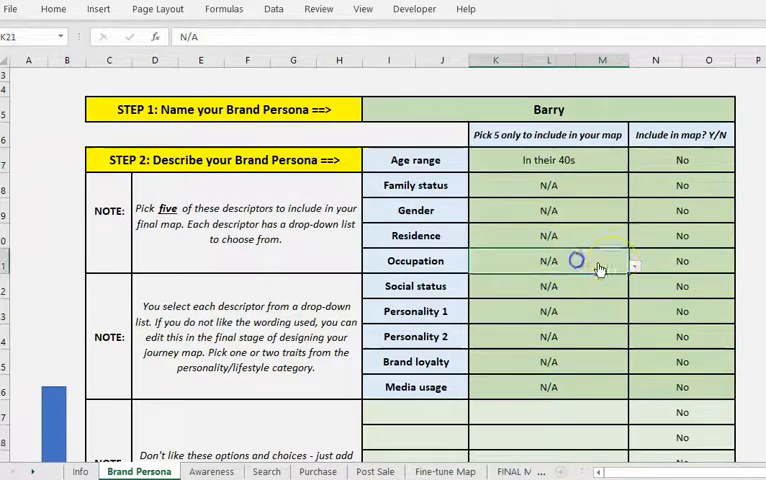
{"action": "left_click", "coordinate": [634, 264]}
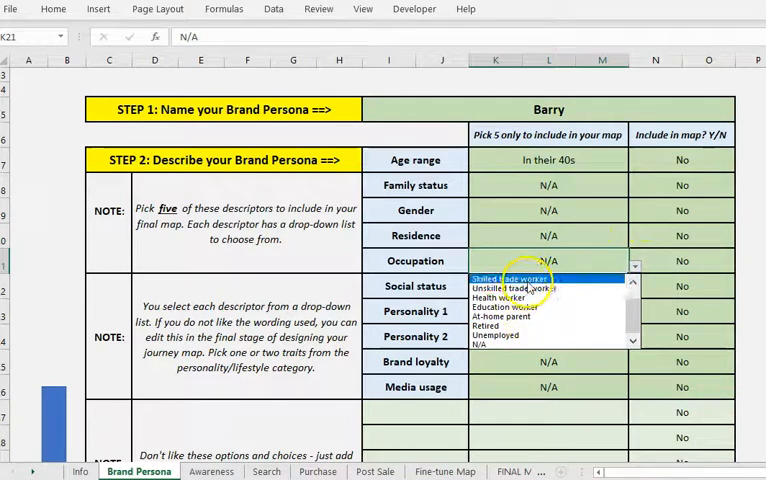
{"action": "left_click", "coordinate": [500, 304]}
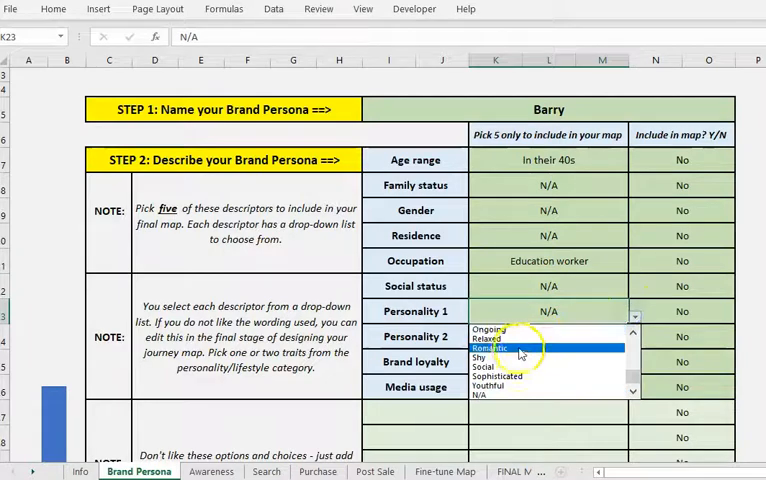
{"action": "left_click", "coordinate": [490, 330]}
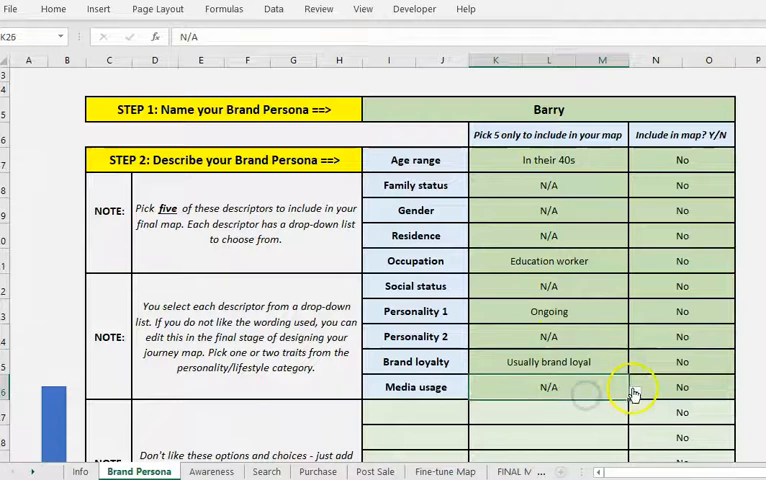
Set media usage to Mainly Social Media and mark a descriptor Yes for the map.
{"action": "left_click", "coordinate": [636, 392]}
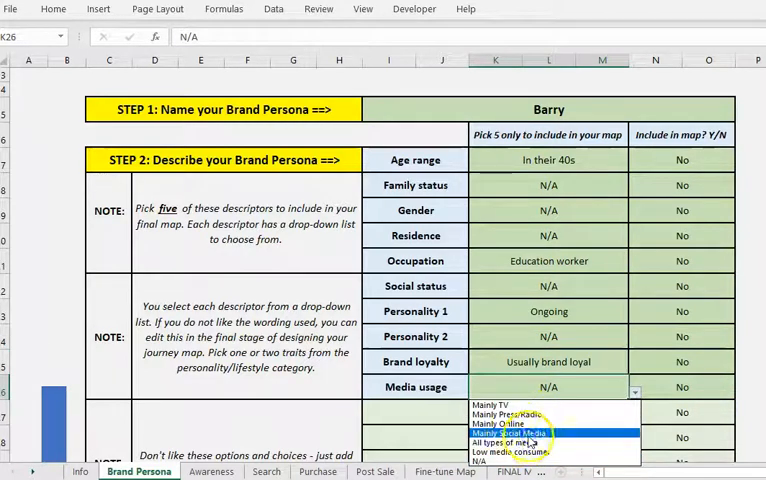
{"action": "left_click", "coordinate": [520, 432]}
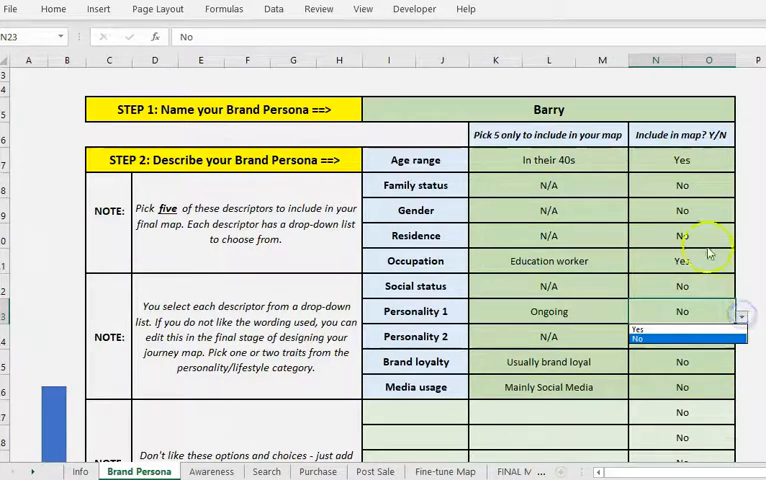
{"action": "left_click", "coordinate": [640, 332]}
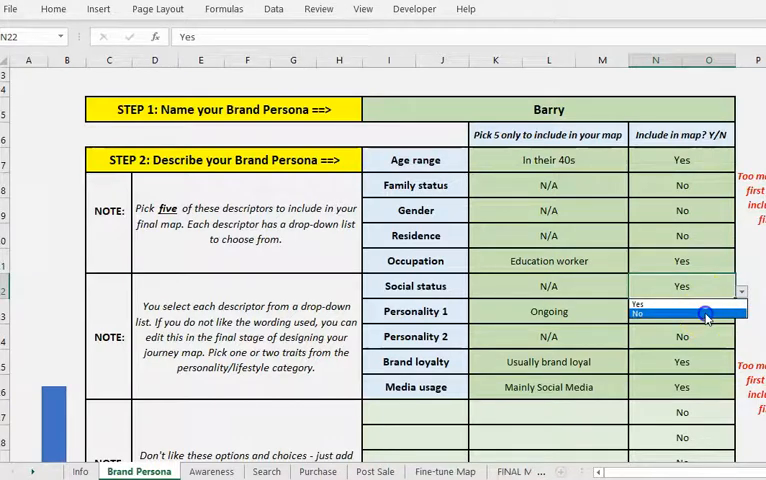
Include Personality 1 in the map and move down to the Step 3 purchase factors.
{"action": "left_click", "coordinate": [636, 312]}
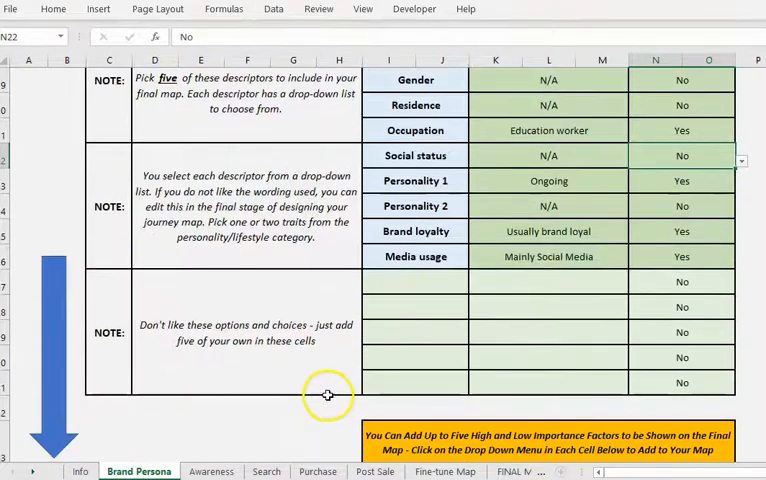
{"action": "scroll", "scroll_direction": "down", "scroll_amount": 3}
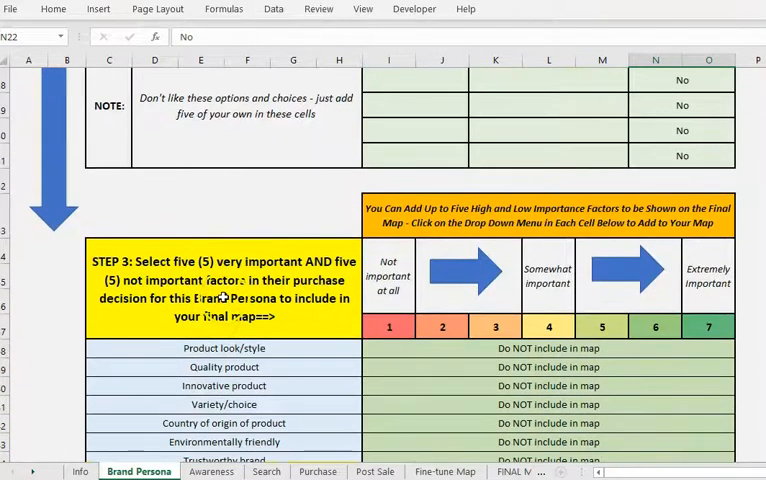
{"action": "scroll", "scroll_direction": "down", "scroll_amount": 3}
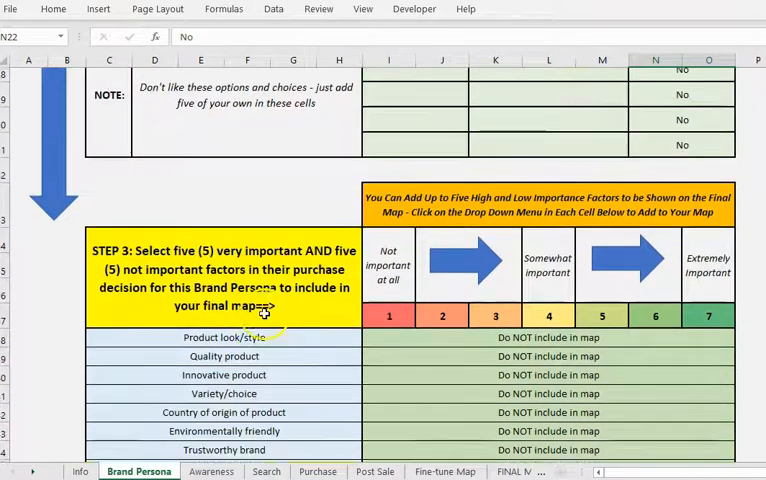
{"action": "scroll", "scroll_direction": "down", "scroll_amount": 3}
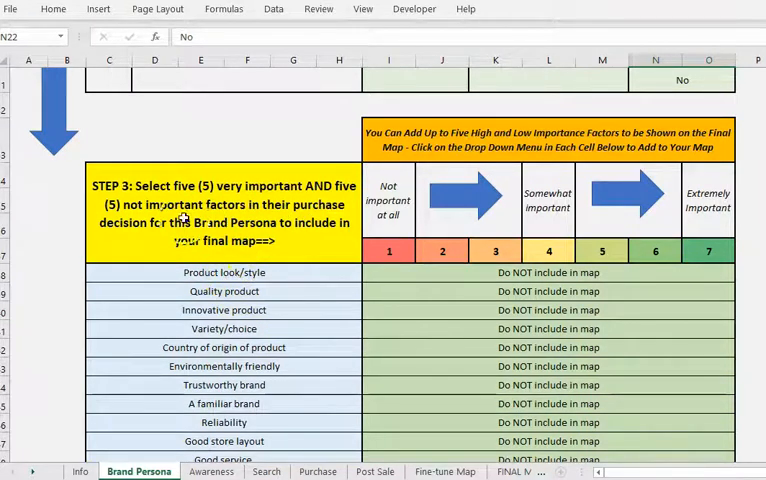
{"action": "scroll", "scroll_direction": "down", "scroll_amount": 3}
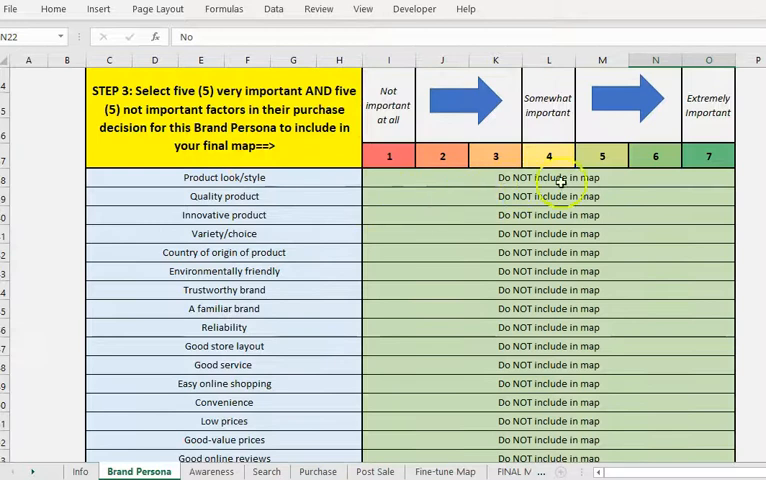
Mark Product look/style and another purchase factor as important, glancing at the Info example map.
{"action": "left_click", "coordinate": [740, 178]}
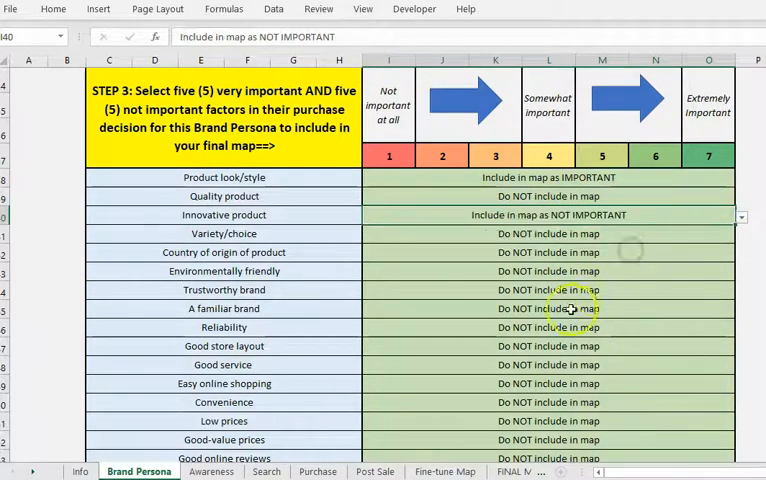
{"action": "left_click", "coordinate": [740, 272]}
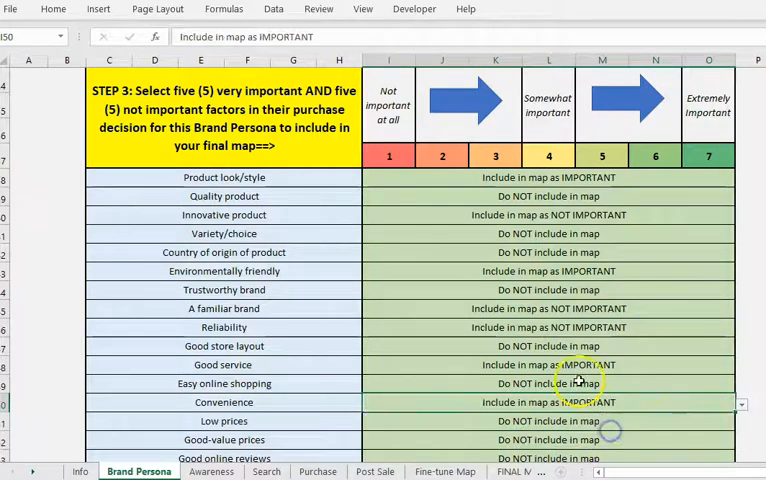
{"action": "scroll", "scroll_direction": "down", "scroll_amount": 3}
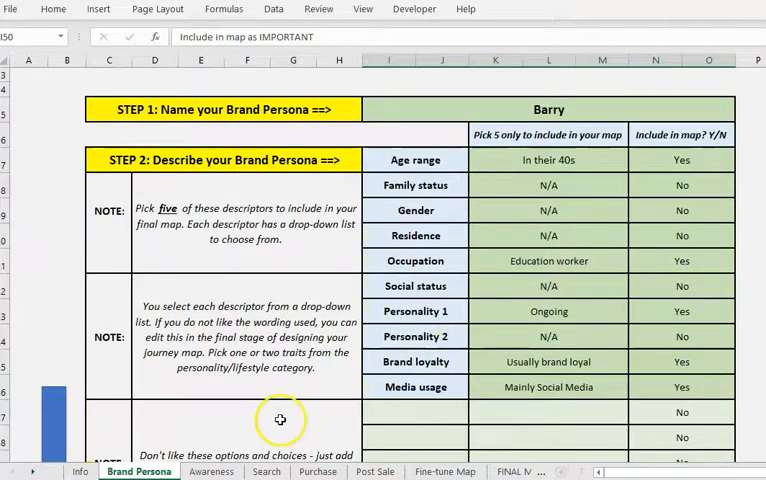
{"action": "left_click", "coordinate": [78, 472]}
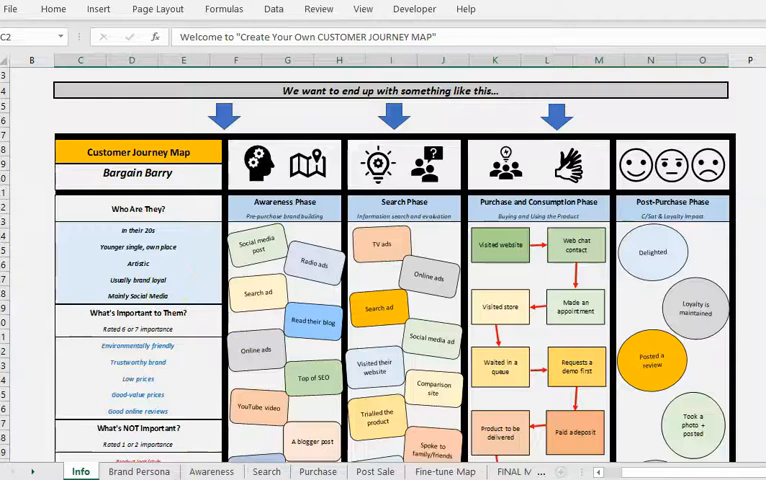
{"action": "left_click", "coordinate": [138, 472]}
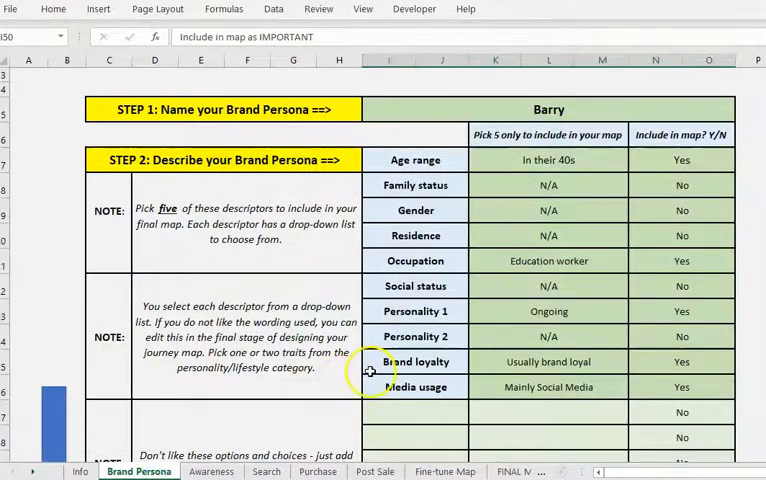
On the Awareness sheet, mark Online ads Yes for the journey map.
{"action": "left_click", "coordinate": [208, 472]}
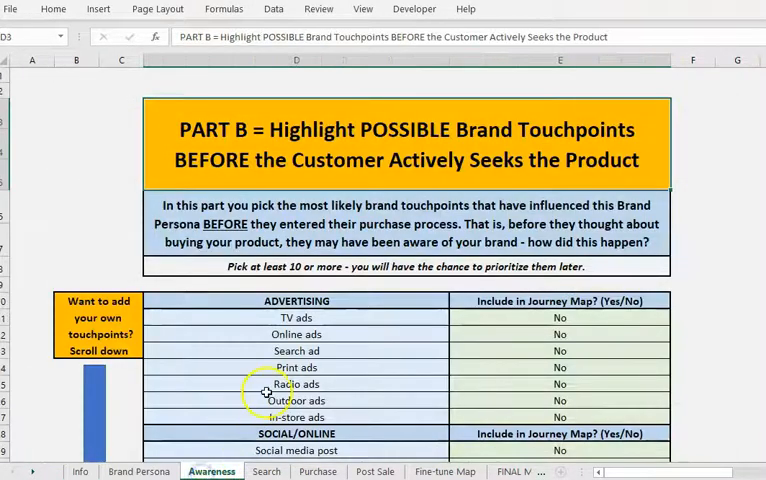
{"action": "scroll", "scroll_direction": "down", "scroll_amount": 3}
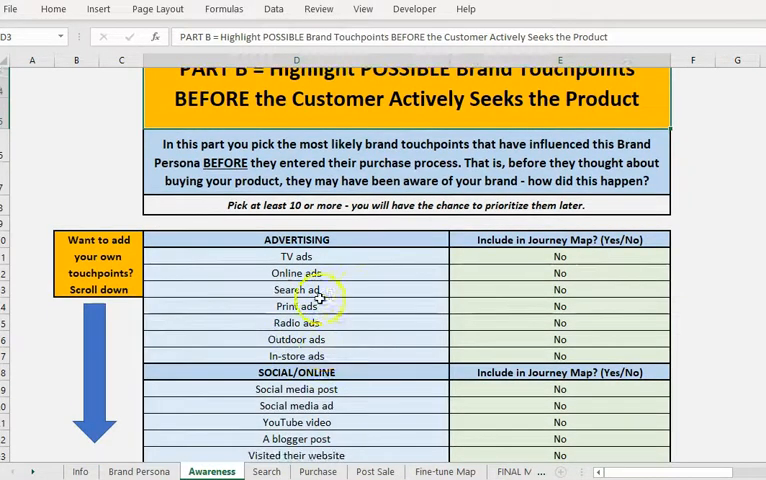
{"action": "mouse_move", "coordinate": [292, 212]}
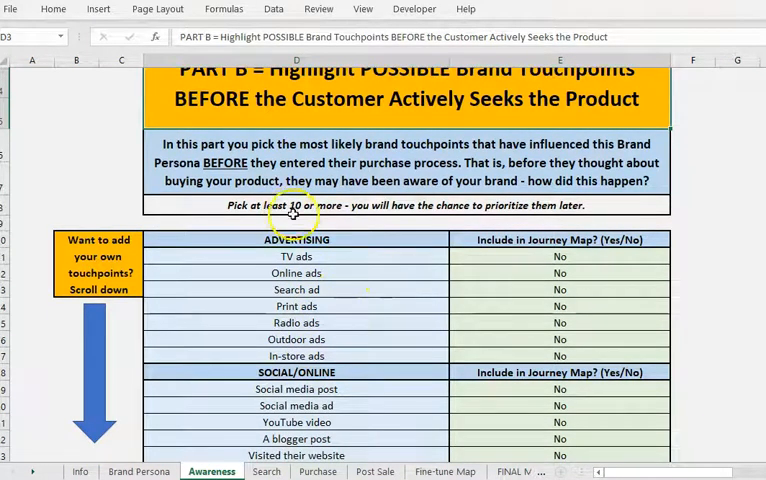
{"action": "mouse_move", "coordinate": [466, 270]}
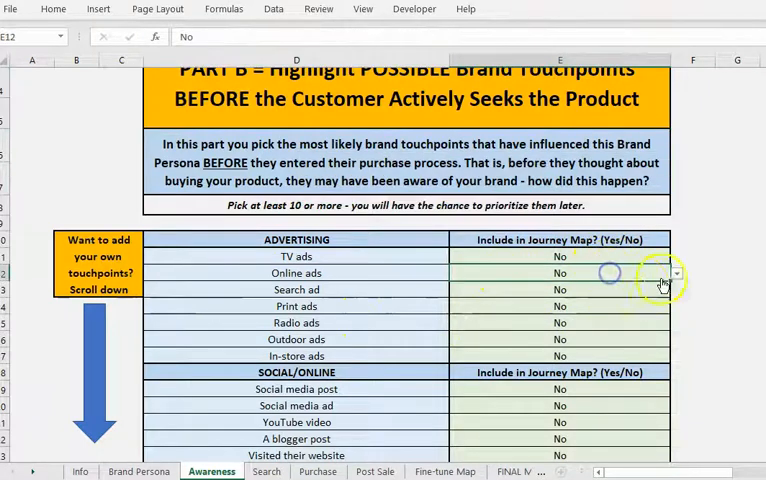
{"action": "left_click", "coordinate": [676, 272]}
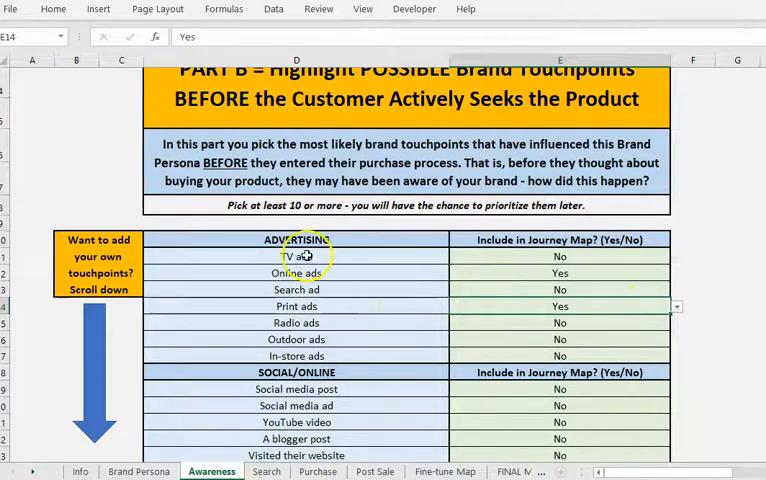
{"action": "scroll", "scroll_direction": "down", "scroll_amount": 3}
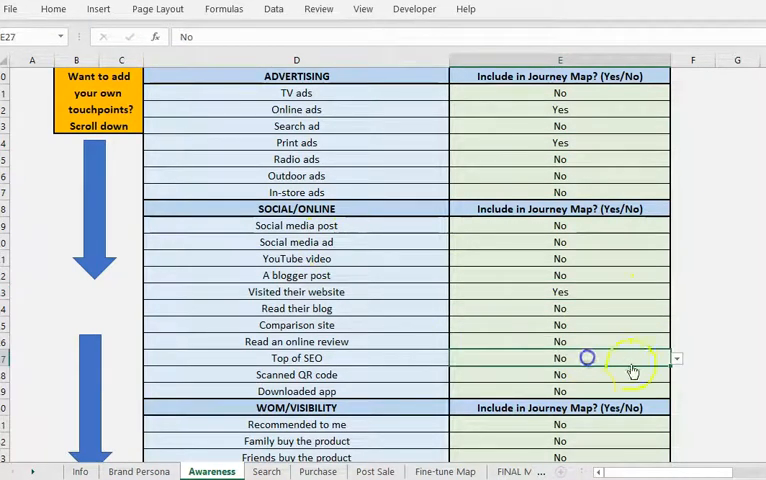
Mark Top of SEO, See product in store and SMS/text Yes for the journey map.
{"action": "left_click", "coordinate": [674, 358]}
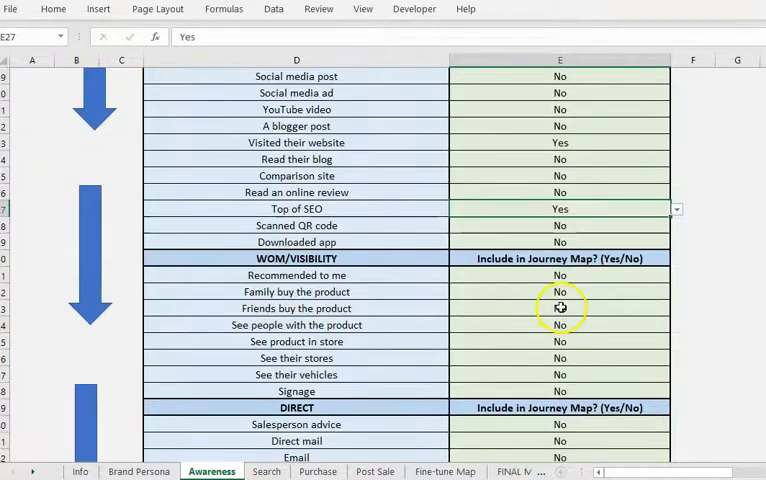
{"action": "left_click", "coordinate": [674, 292]}
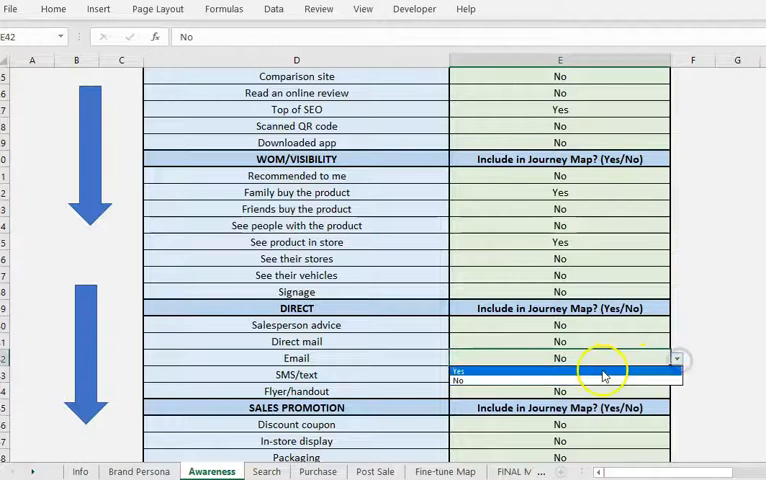
{"action": "left_click", "coordinate": [458, 368]}
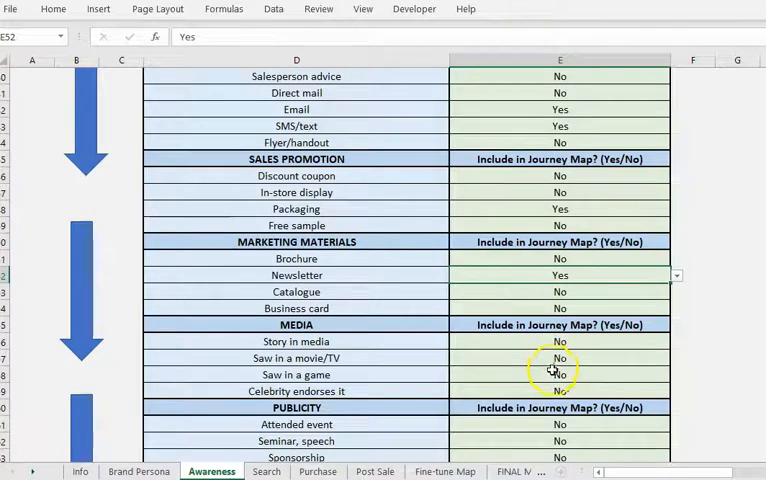
{"action": "left_click", "coordinate": [676, 372]}
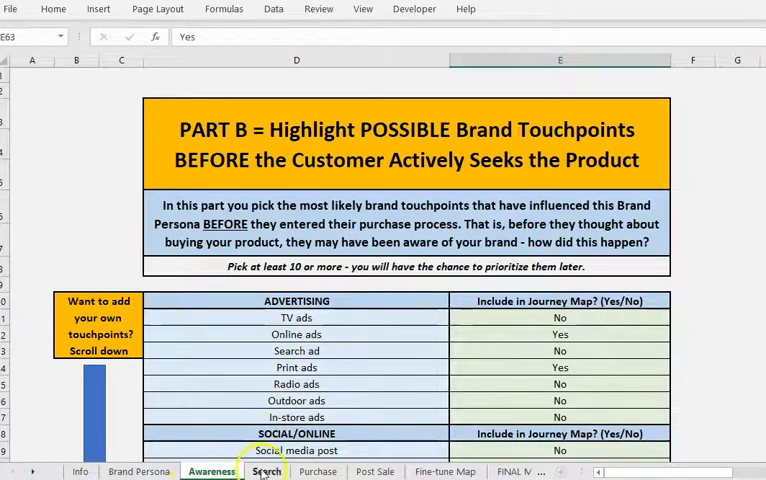
Review the Search and Purchase sheets, then show the Post Sale outcomes sheet.
{"action": "left_click", "coordinate": [260, 472]}
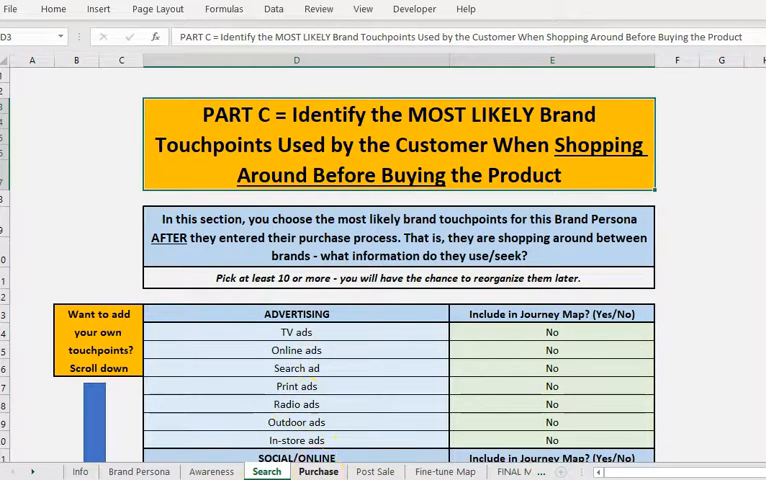
{"action": "left_click", "coordinate": [316, 472]}
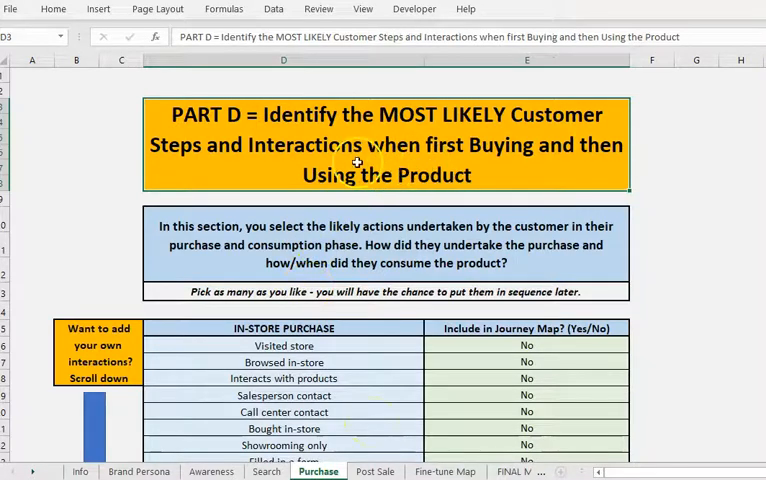
{"action": "mouse_move", "coordinate": [256, 276]}
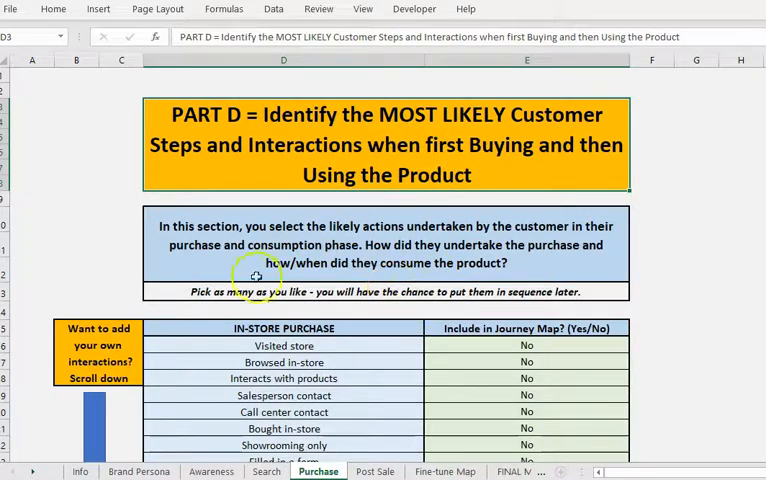
{"action": "left_click", "coordinate": [374, 472]}
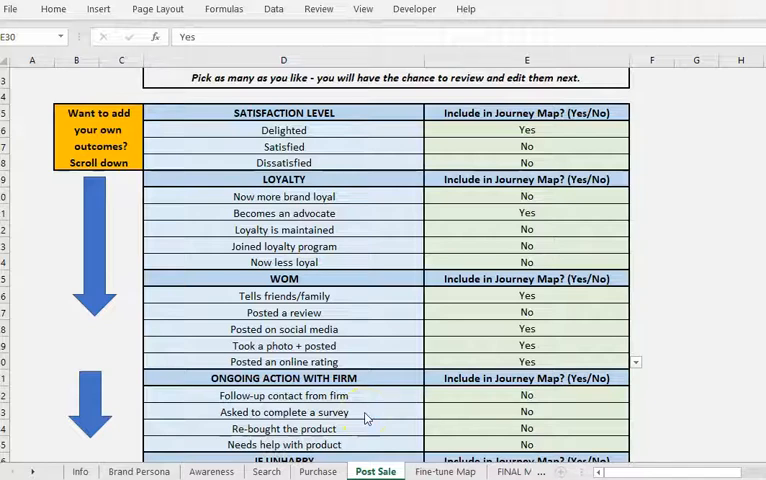
{"action": "mouse_move", "coordinate": [368, 416]}
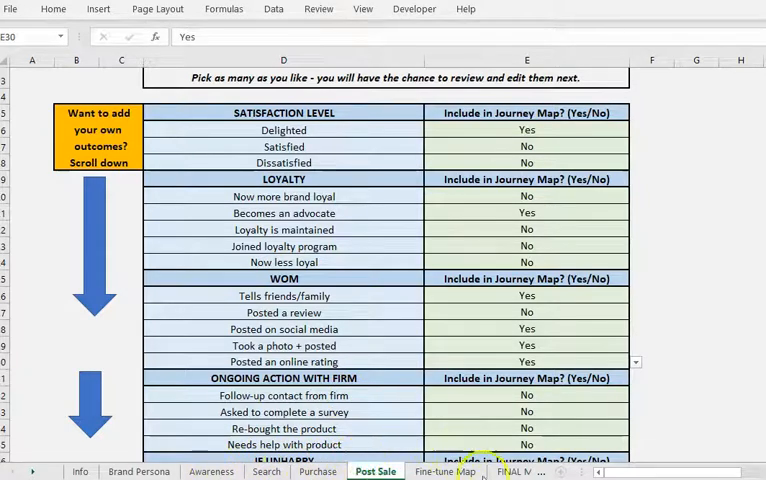
Open the Fine-tune Map sheet and select the Awareness preferred-order cells.
{"action": "left_click", "coordinate": [448, 472]}
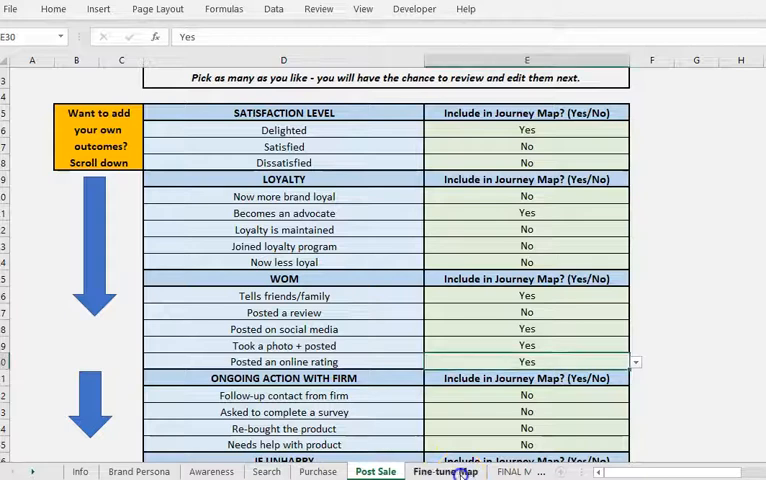
{"action": "left_click", "coordinate": [444, 472]}
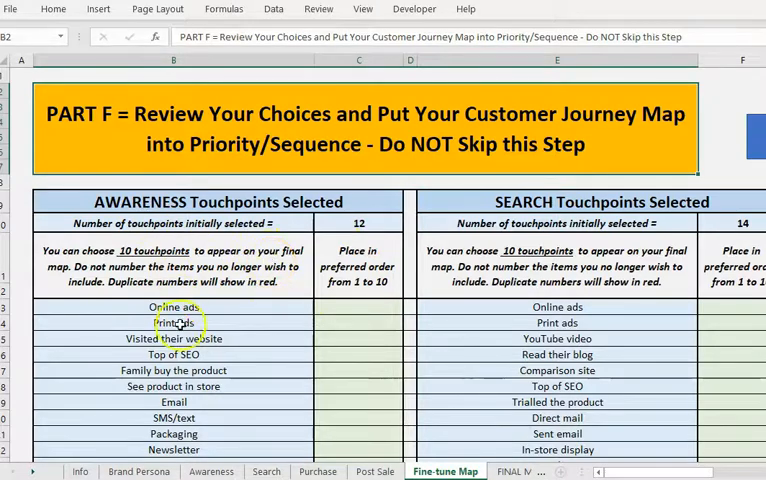
{"action": "mouse_move", "coordinate": [558, 222]}
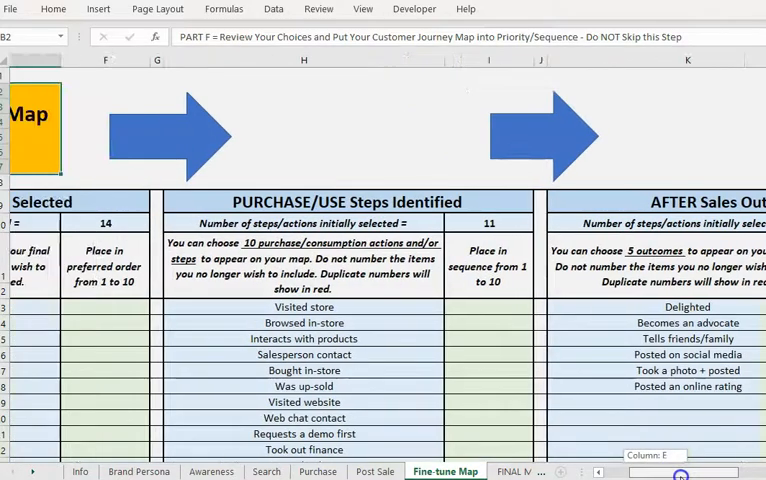
{"action": "scroll", "scroll_direction": "right", "scroll_amount": 3}
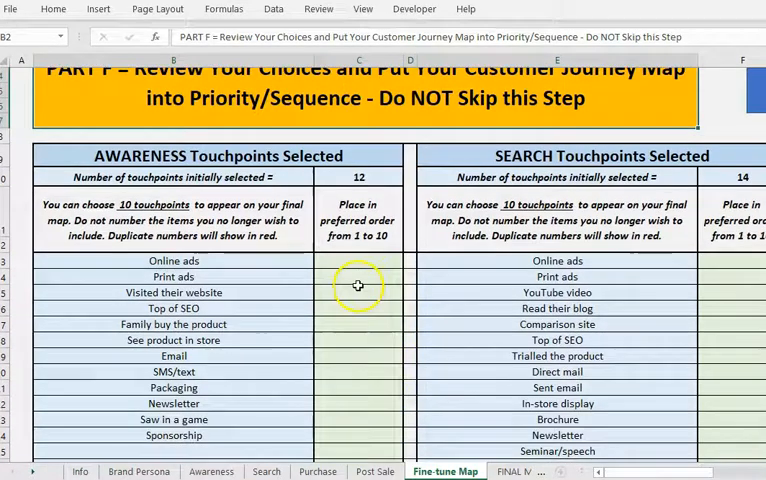
{"action": "left_click", "coordinate": [364, 276]}
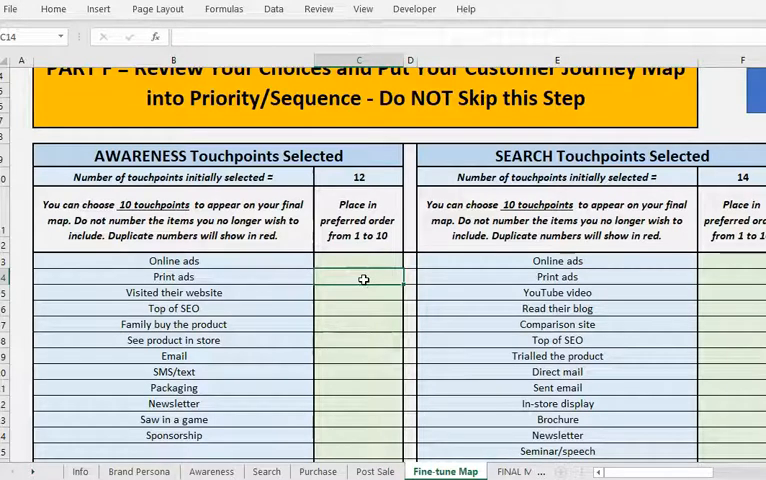
Enter Awareness touchpoint ranking numbers such as 6, 5 and 10.
{"action": "left_click", "coordinate": [358, 292]}
{"action": "type", "text": "2"}
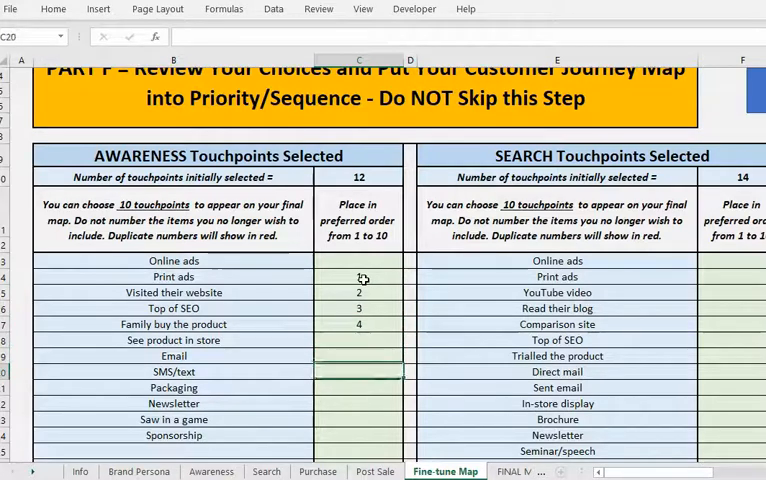
{"action": "type", "text": "6"}
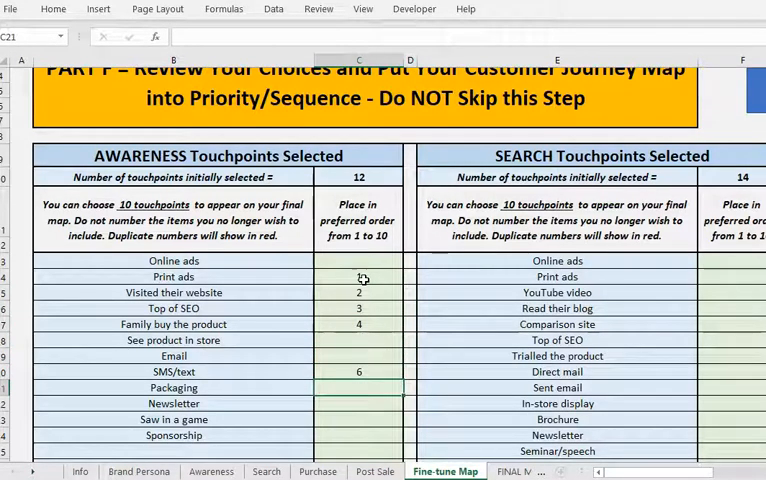
{"action": "type", "text": "5"}
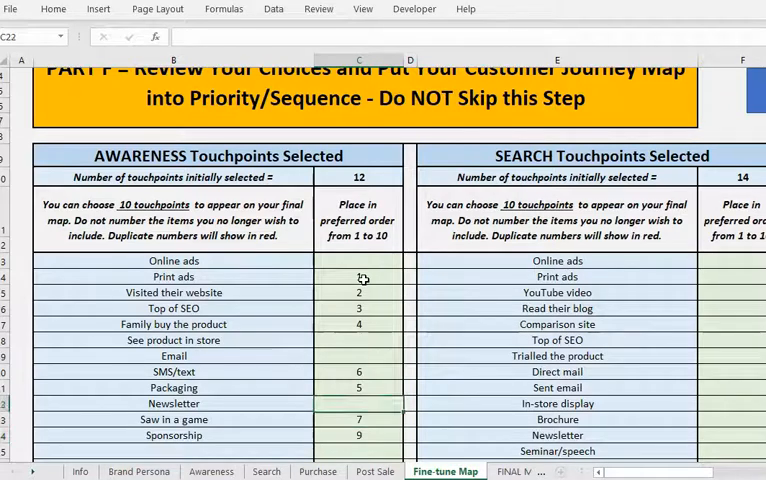
{"action": "type", "text": "10"}
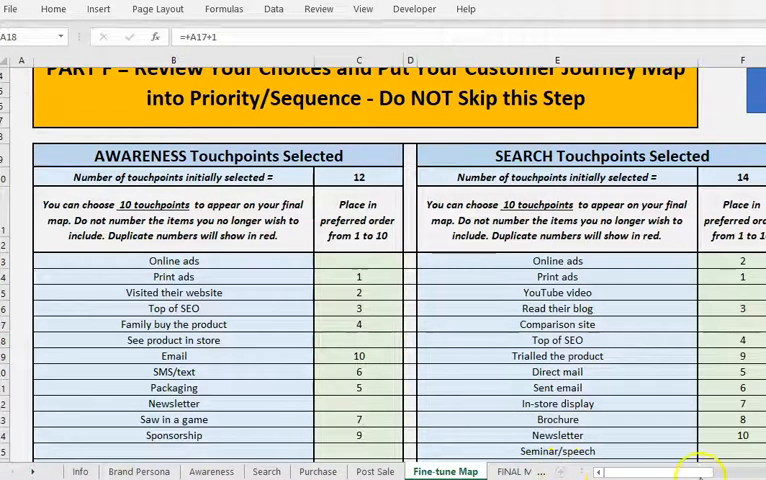
Scroll across the Search, Purchase/Use and After Sales rankings on the Fine-tune Map.
{"action": "scroll", "scroll_direction": "right", "scroll_amount": 3}
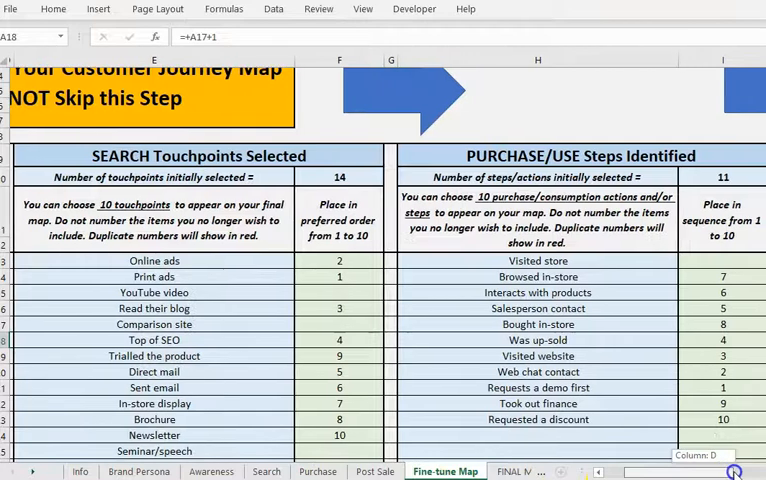
{"action": "scroll", "scroll_direction": "right", "scroll_amount": 3}
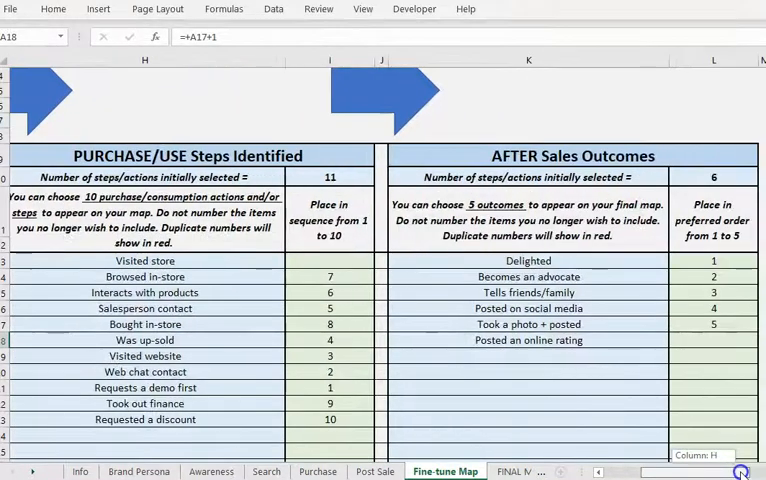
{"action": "scroll", "scroll_direction": "left", "scroll_amount": 3}
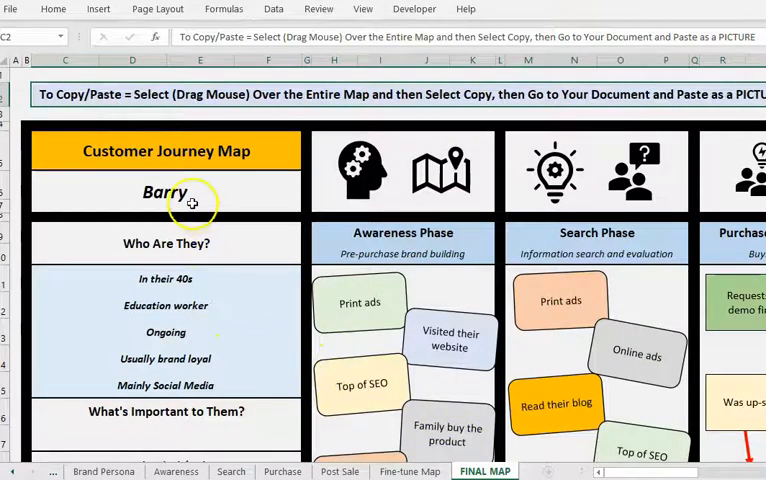
{"action": "mouse_move", "coordinate": [184, 398]}
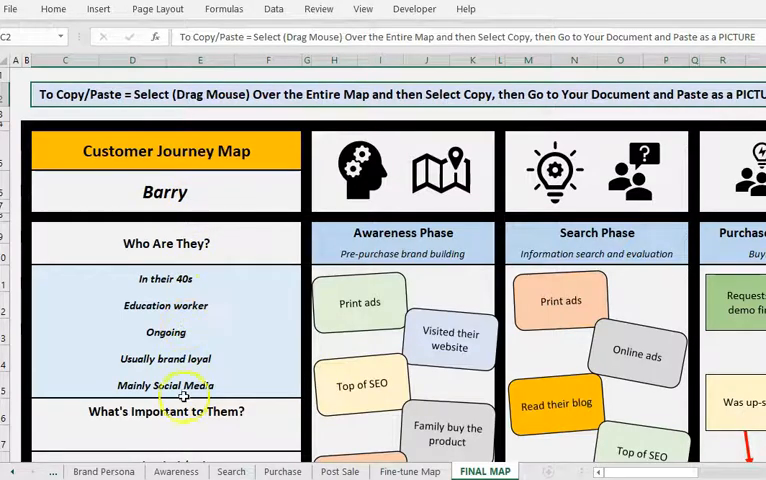
Review all phases of Barry's FINAL MAP, then return to the Brand Persona sheet.
{"action": "scroll", "scroll_direction": "down", "scroll_amount": 3}
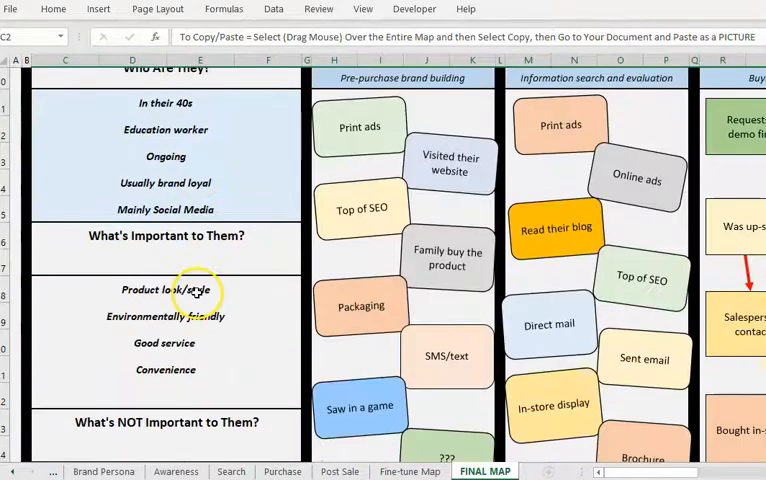
{"action": "scroll", "scroll_direction": "down", "scroll_amount": 3}
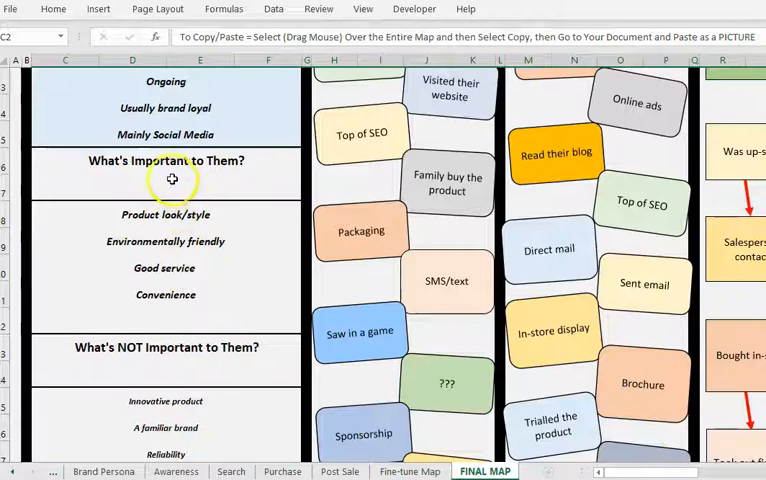
{"action": "scroll", "scroll_direction": "down", "scroll_amount": 3}
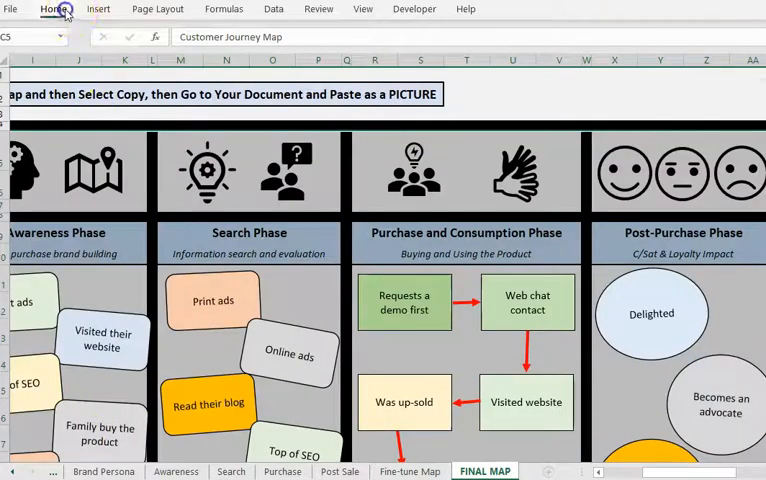
{"action": "left_click", "coordinate": [52, 8]}
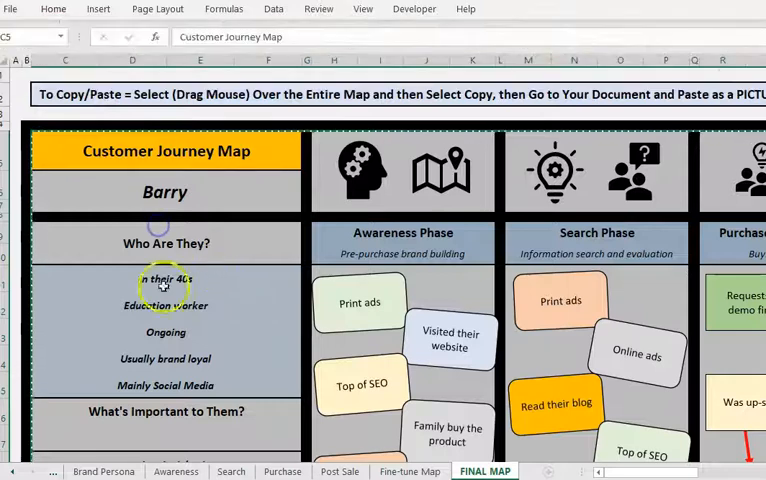
{"action": "left_click", "coordinate": [102, 472]}
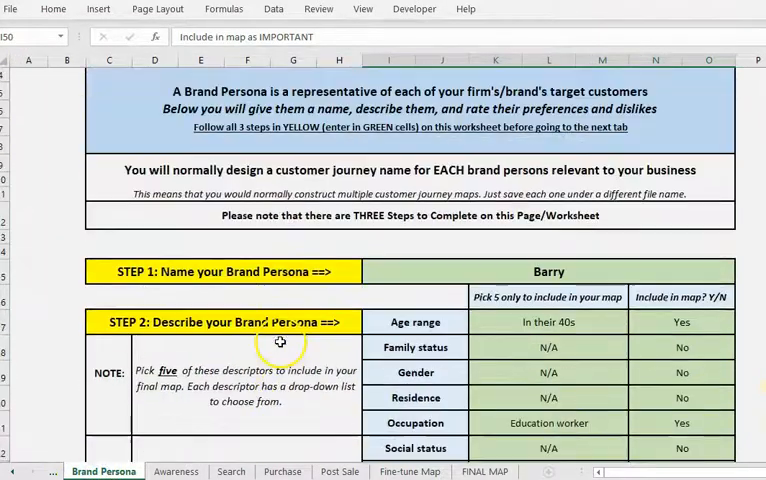